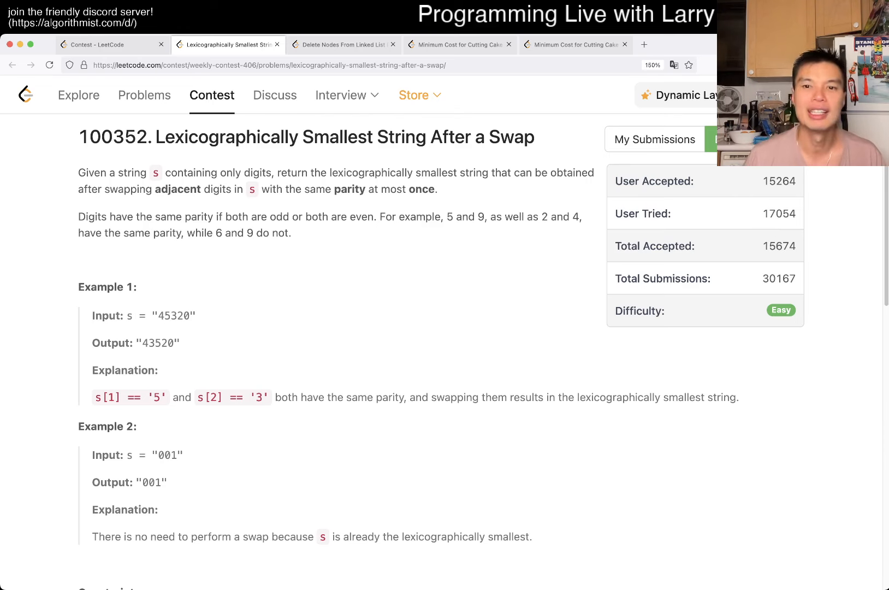
# - Review the finished swap solution, then switch back to the Contest 406 overview listing its four problems
pyautogui.scroll(-3)
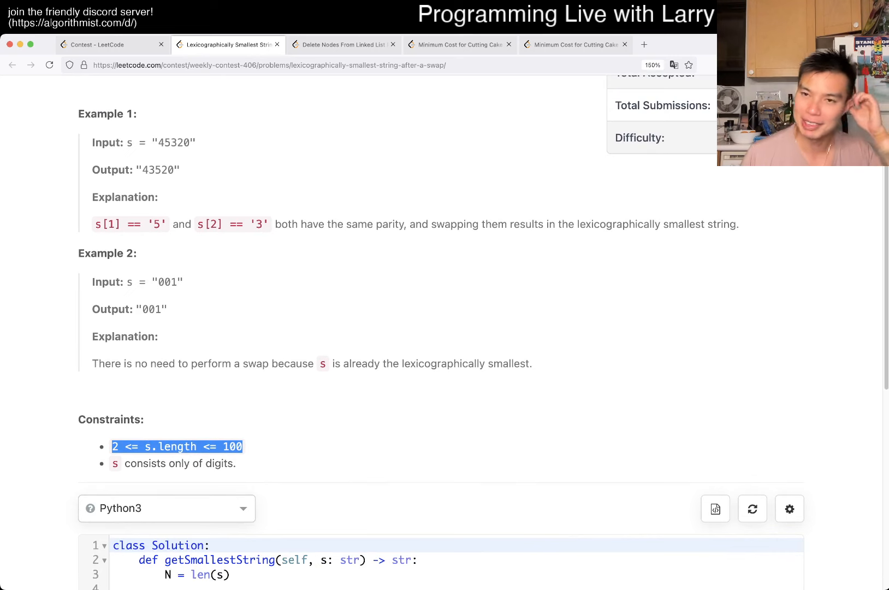
pyautogui.scroll(-3)
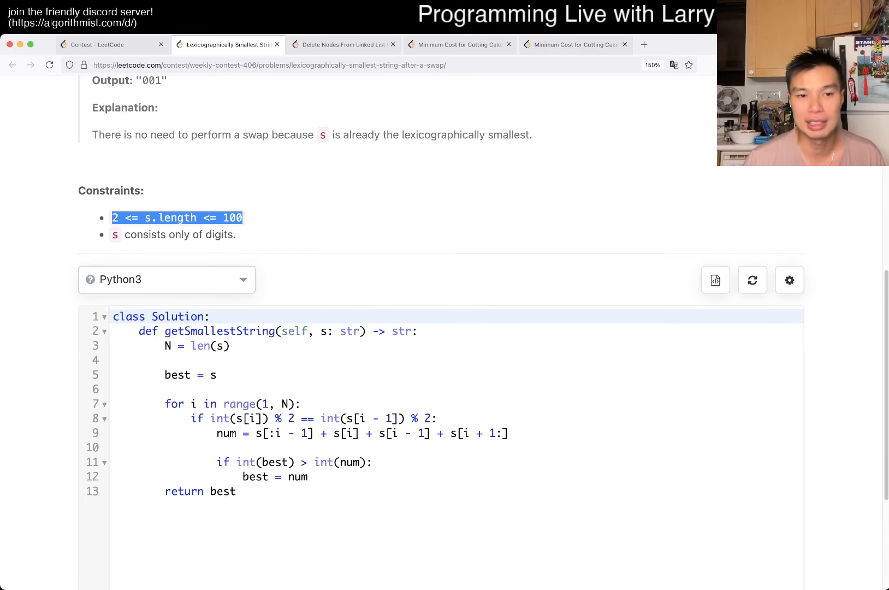
pyautogui.scroll(-3)
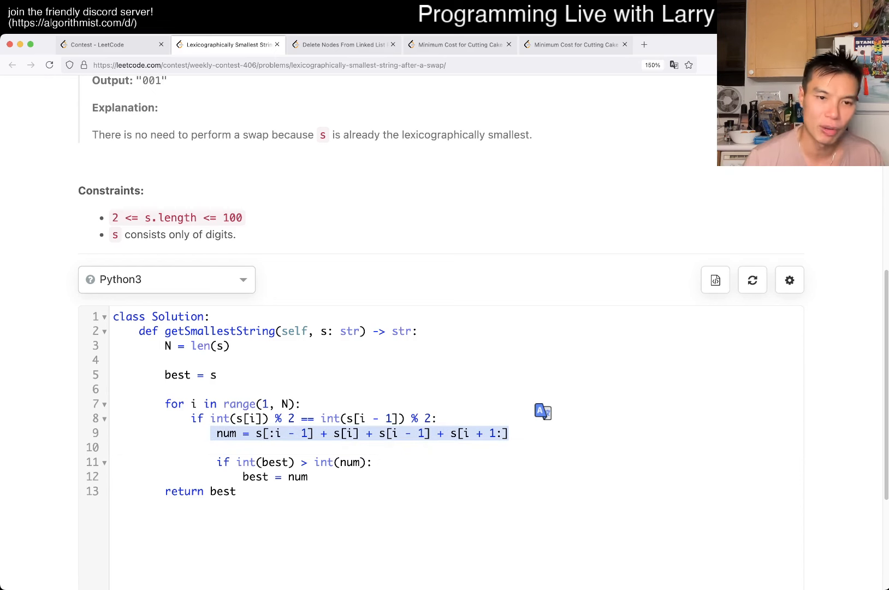
pyautogui.moveTo(213, 433); pyautogui.dragTo(236, 492)
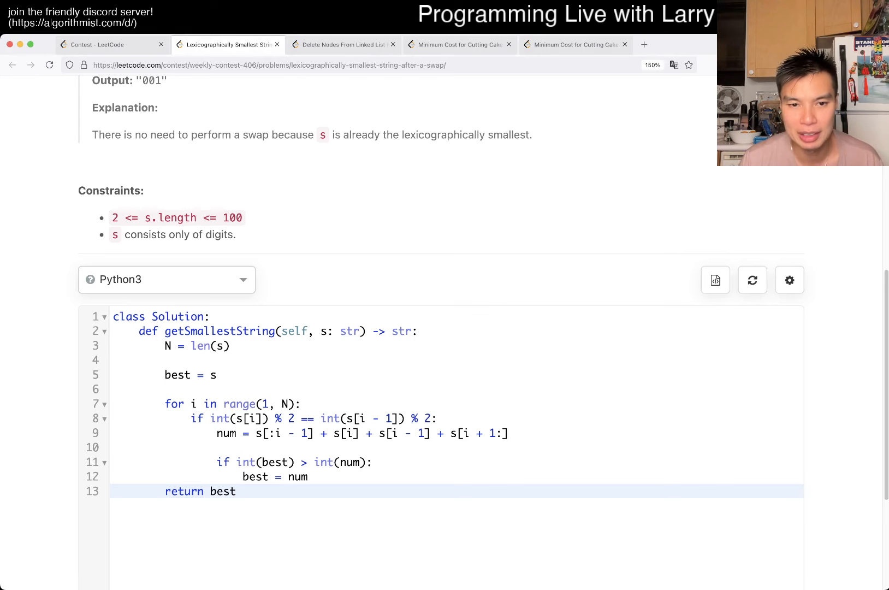
pyautogui.moveTo(331, 433); pyautogui.dragTo(432, 434)
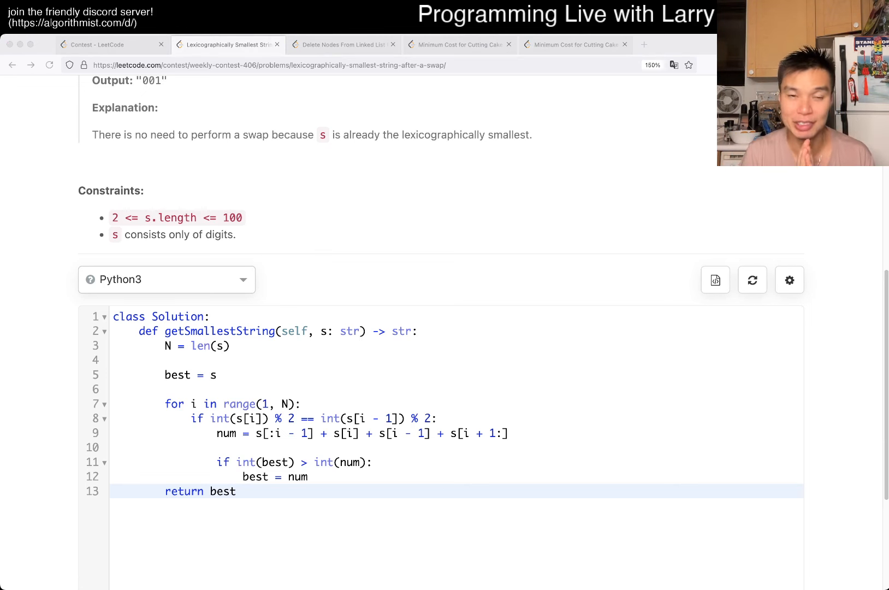
pyautogui.click(104, 44)
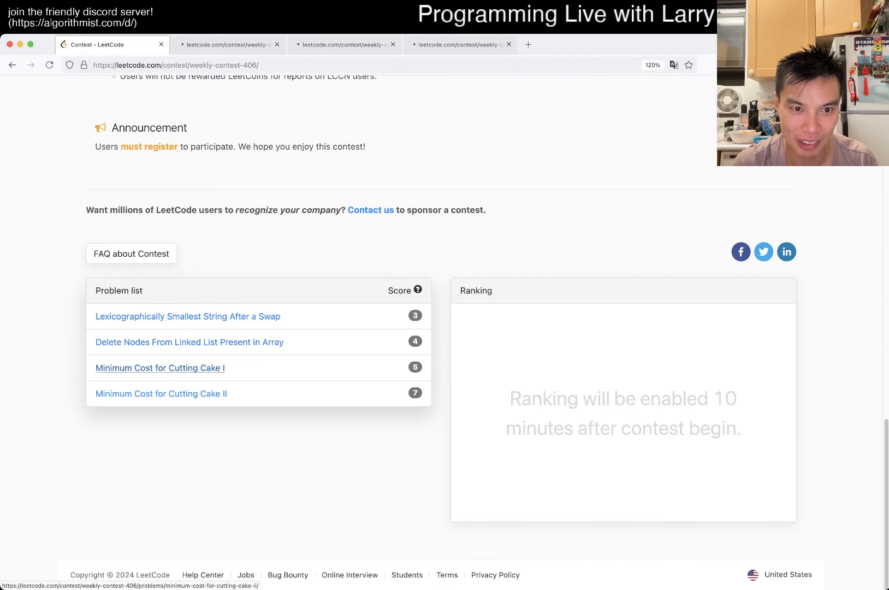
# - Reopen 'Lexicographically Smallest String After a Swap' and start a Python solution with N = len(s) and a 'best' line
pyautogui.click(188, 316)
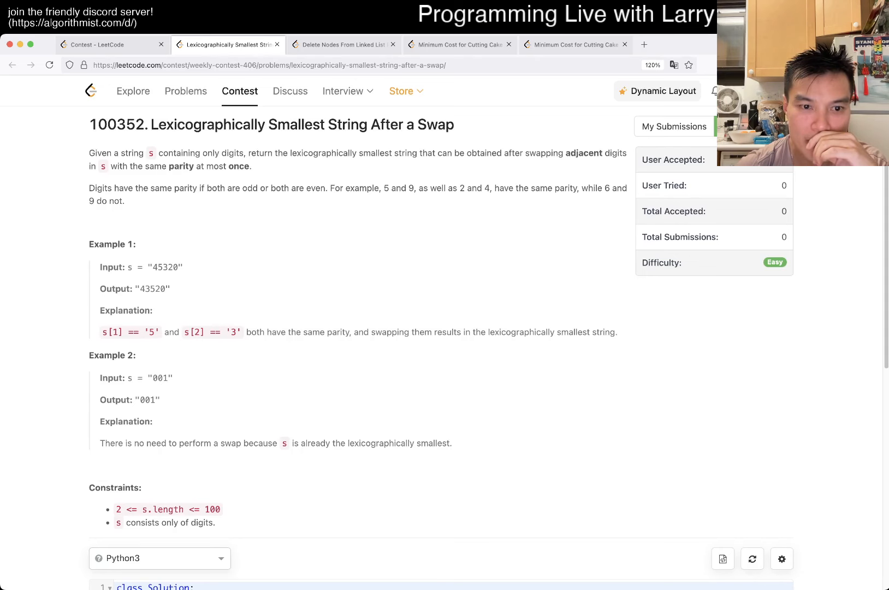
pyautogui.scroll(-3)
pyautogui.write('best')
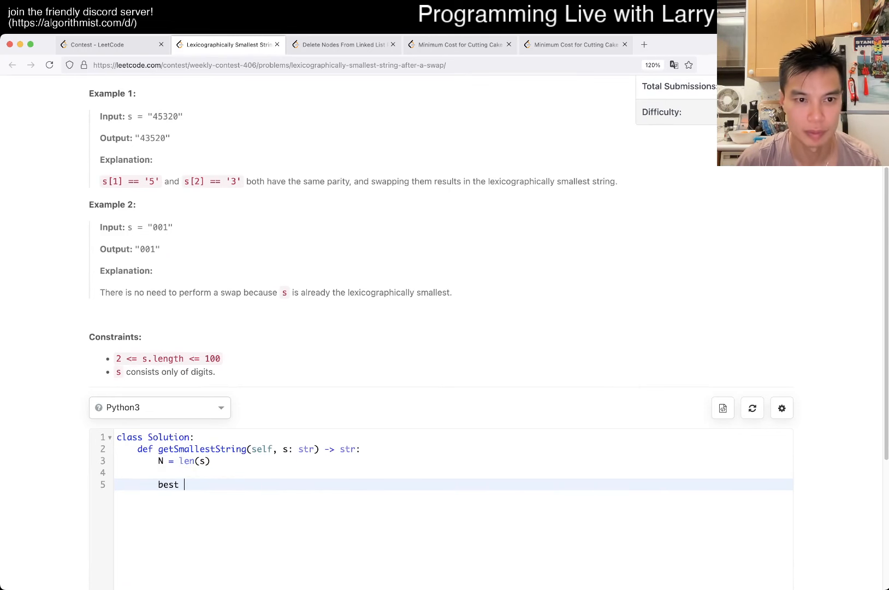
# - Write the loop over range(1, N) checking int(s[i]) % 2 == int(s[i - 1]) % 2 for same-parity neighbours
pyautogui.write('= int(s')
pyautogui.write('for i in')
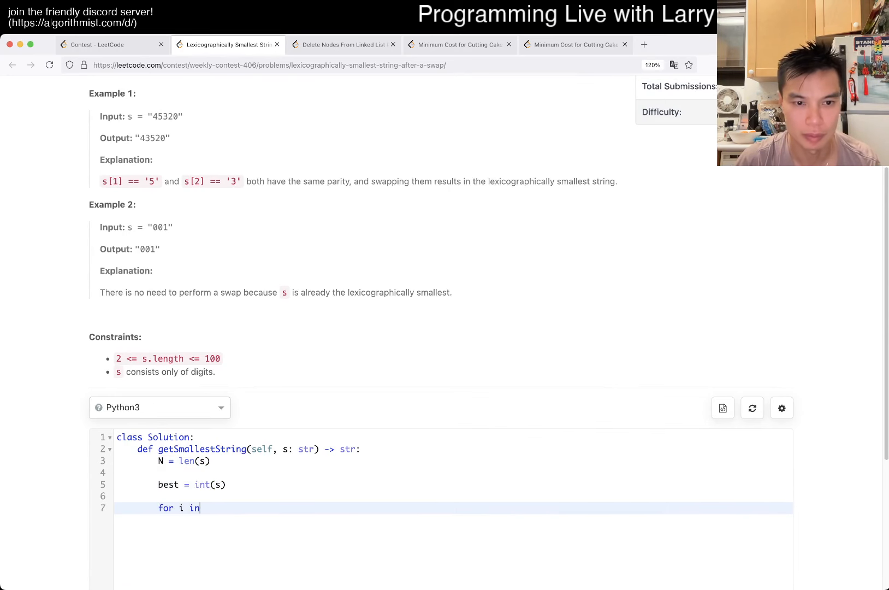
pyautogui.write('range(N):')
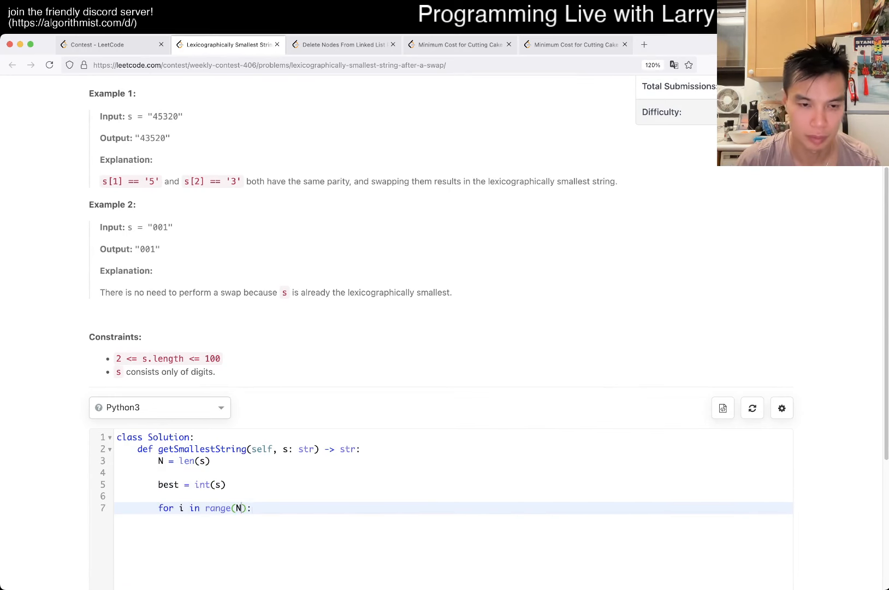
pyautogui.write('1,')
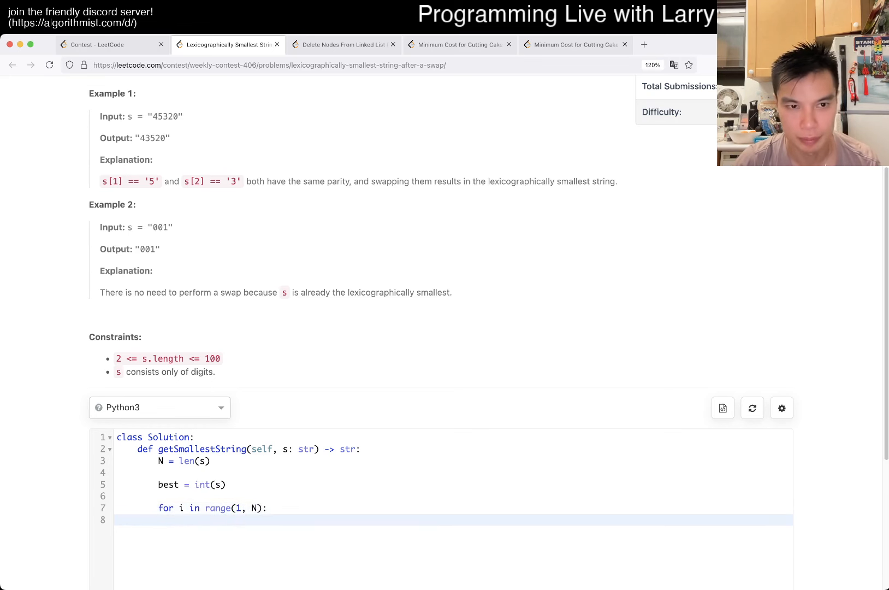
pyautogui.write('if s[i]')
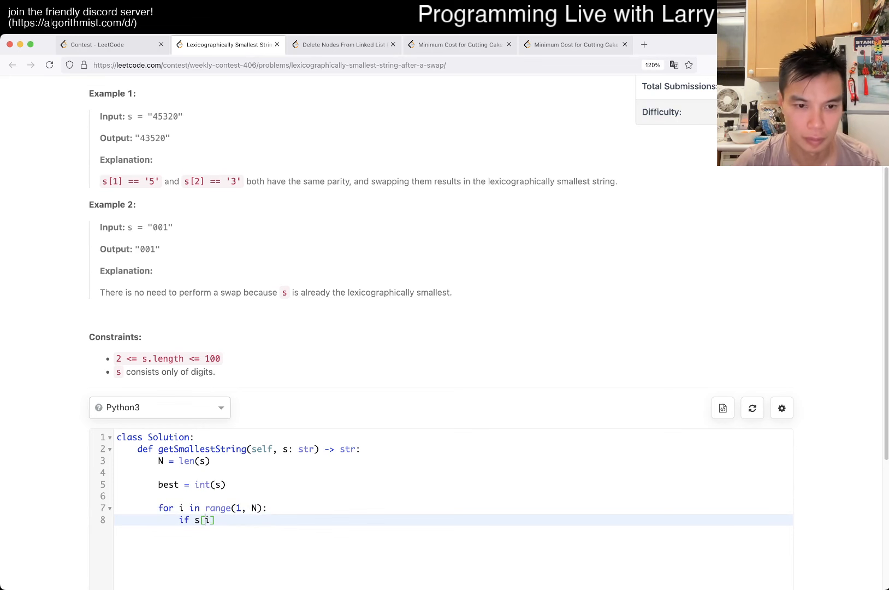
pyautogui.write('int(s[i]) % 2')
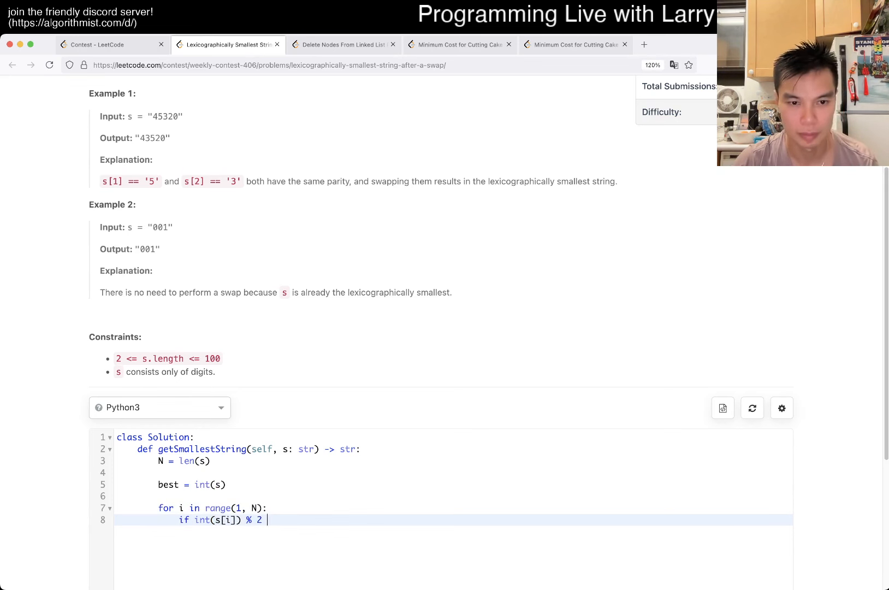
pyautogui.write('== int(s[i - 1]) % 2:')
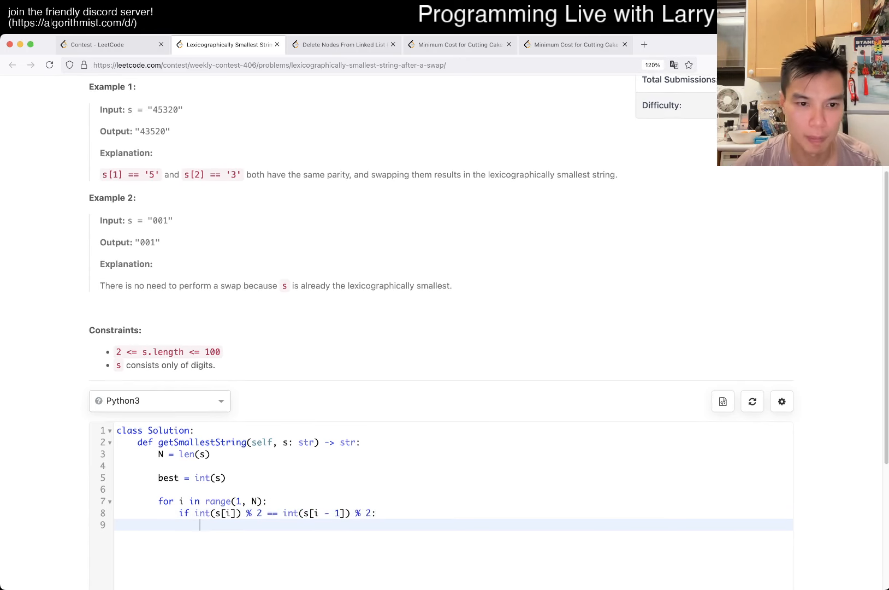
# - Build the swapped string s[:i - 2] + s[i] + s[i - 1] + s[i + 1:] as num and keep best = min(best, num)
pyautogui.scroll(-3)
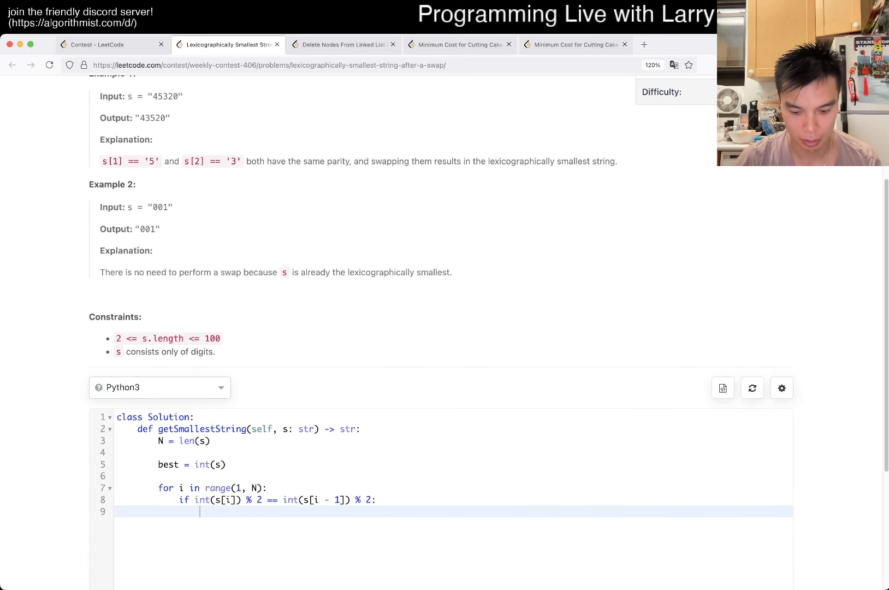
pyautogui.write('s[:]')
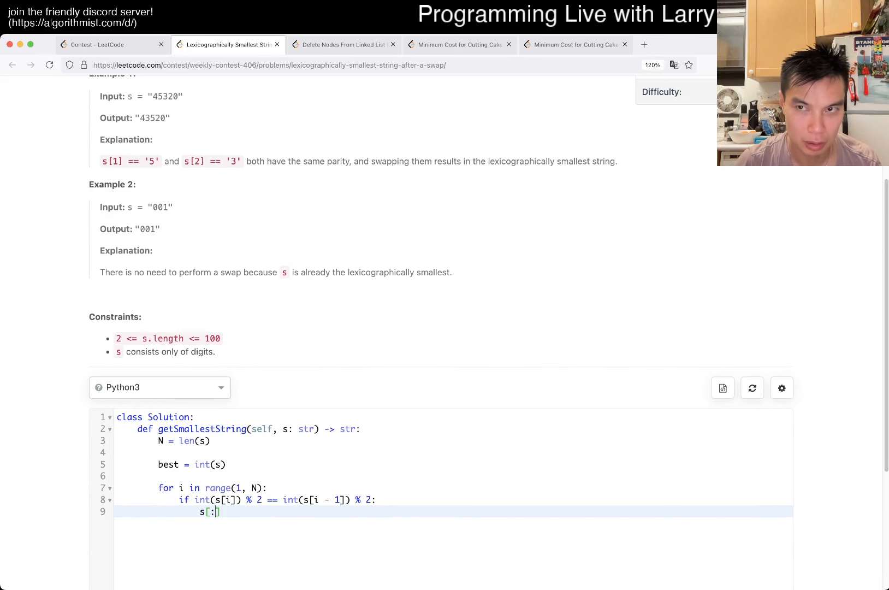
pyautogui.write('i -')
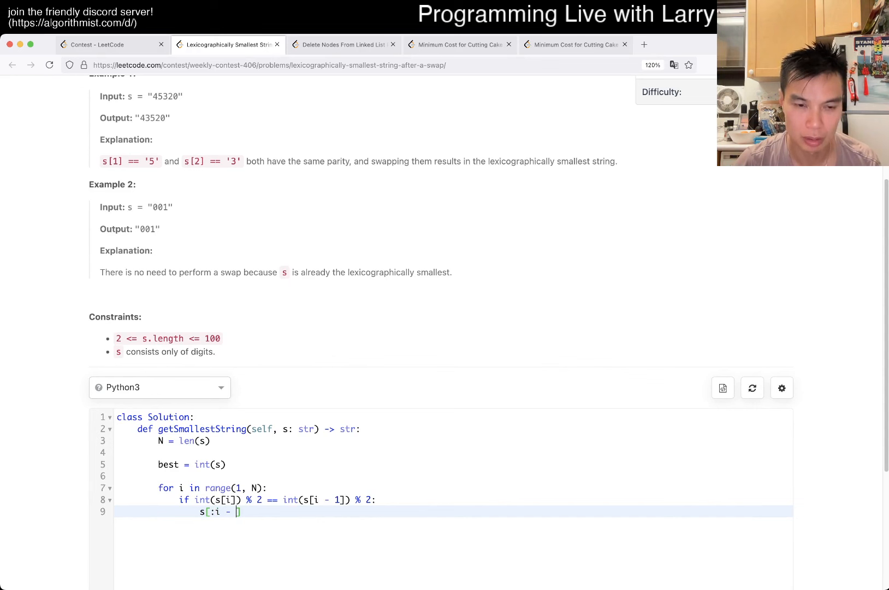
pyautogui.write('2] +')
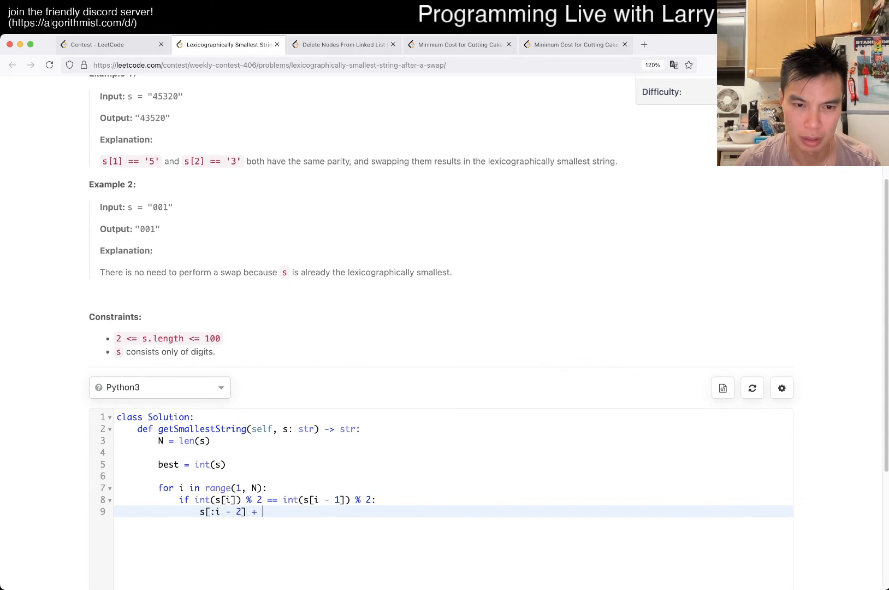
pyautogui.write('s[]')
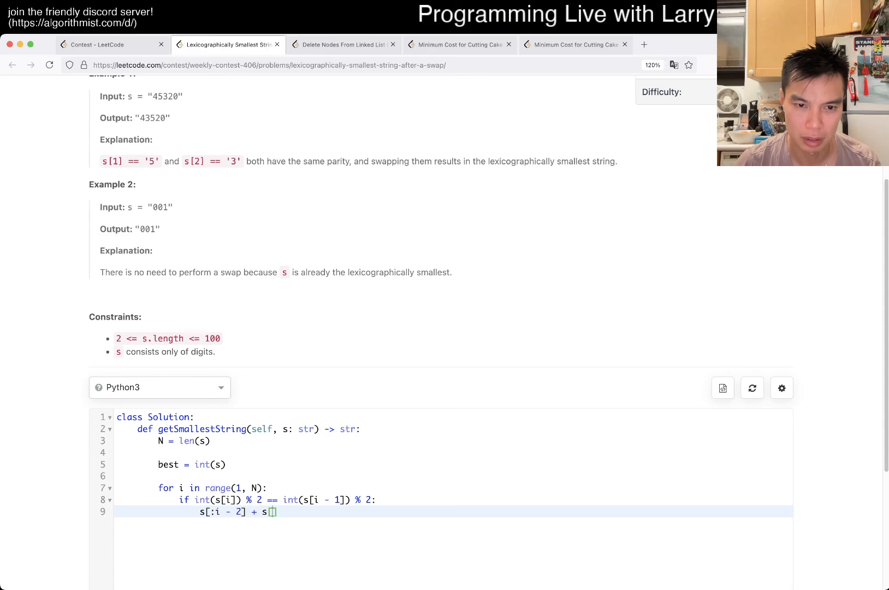
pyautogui.write('i')
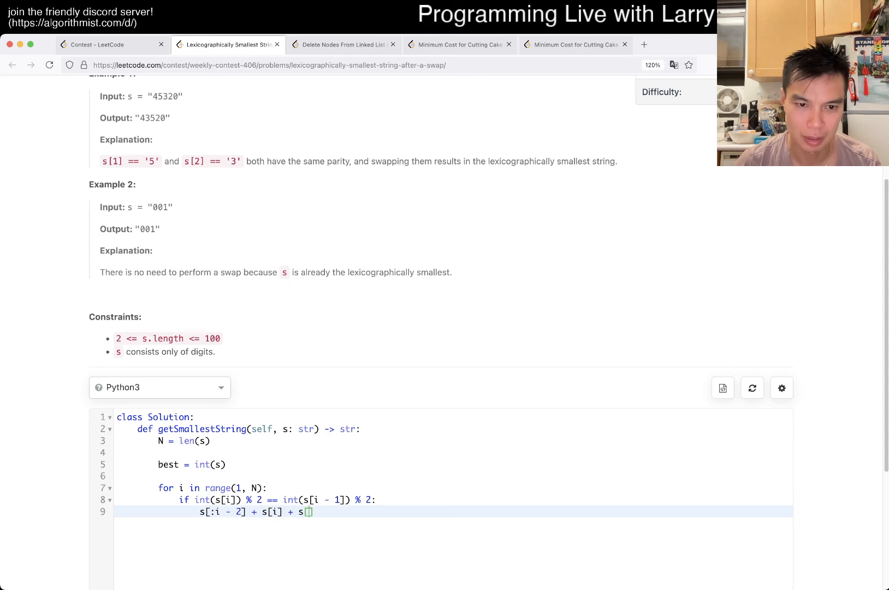
pyautogui.write('i - 1] + s')
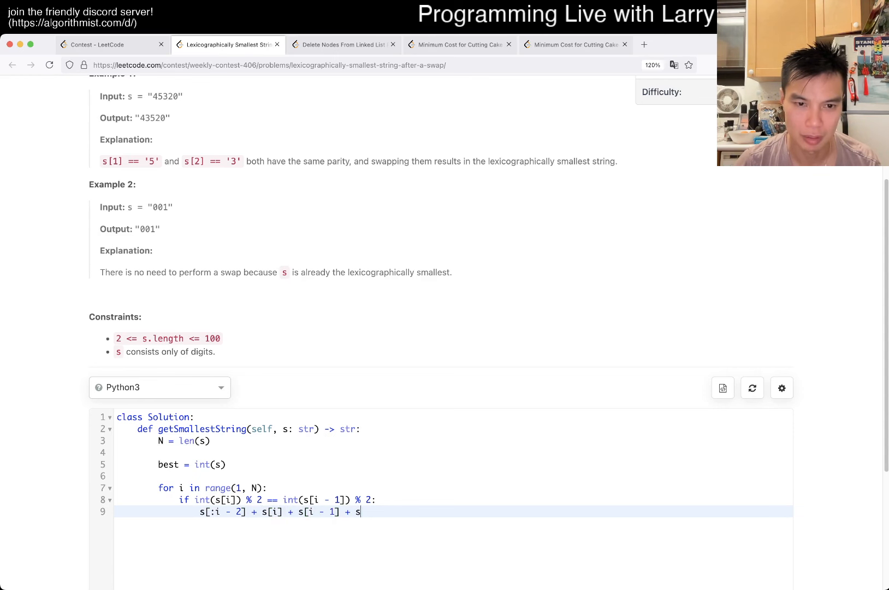
pyautogui.write('[i + 1:]')
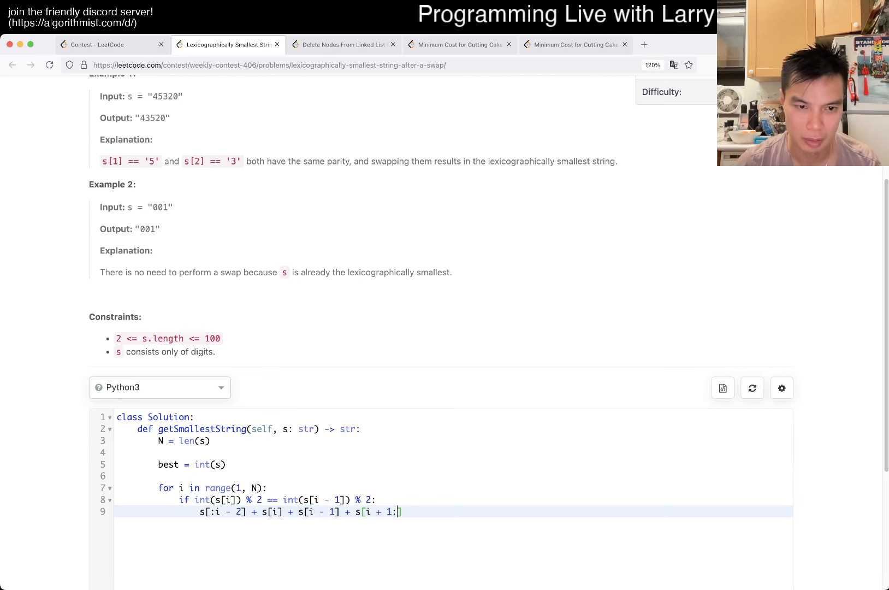
pyautogui.write('num = int(')
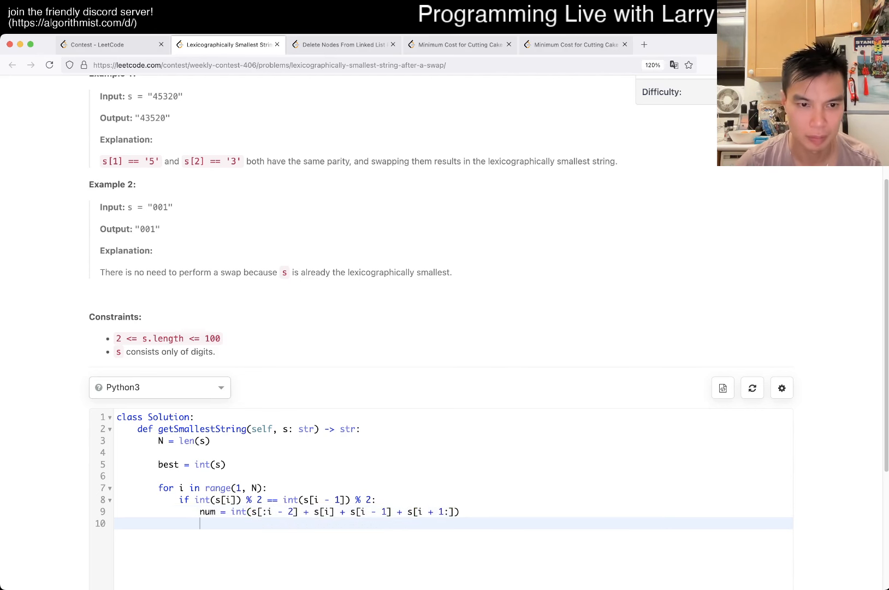
pyautogui.write('best = min(best, num')
pyautogui.write('return best')
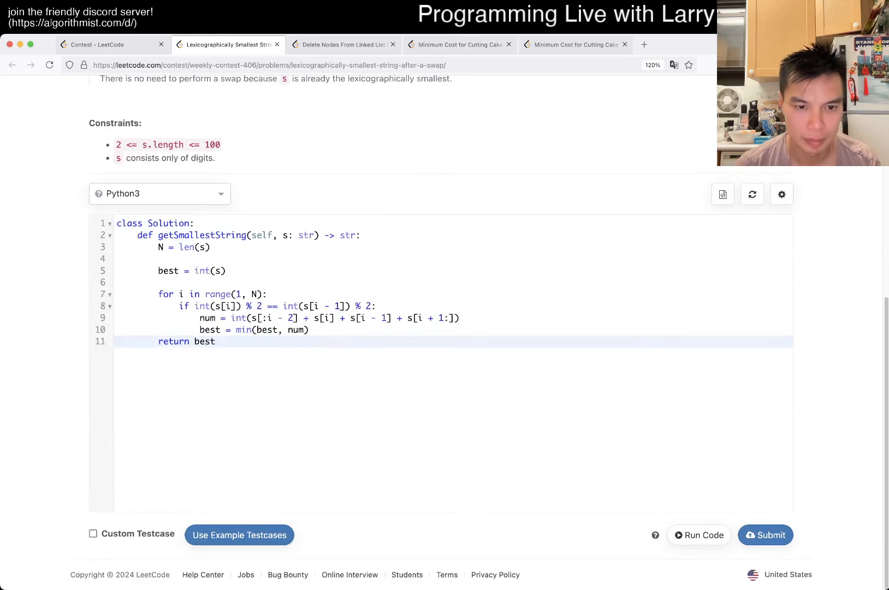
# - Run the example testcases with print(num), spot wrong answers, and correct the prefix slice to s[:i - 1]
pyautogui.click(93, 534)
pyautogui.write('print(num)')
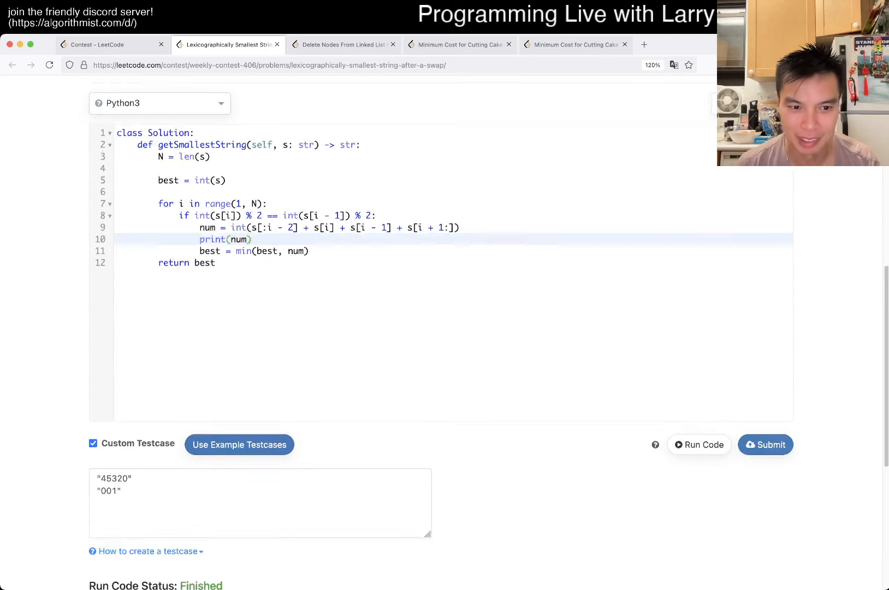
pyautogui.click(699, 444)
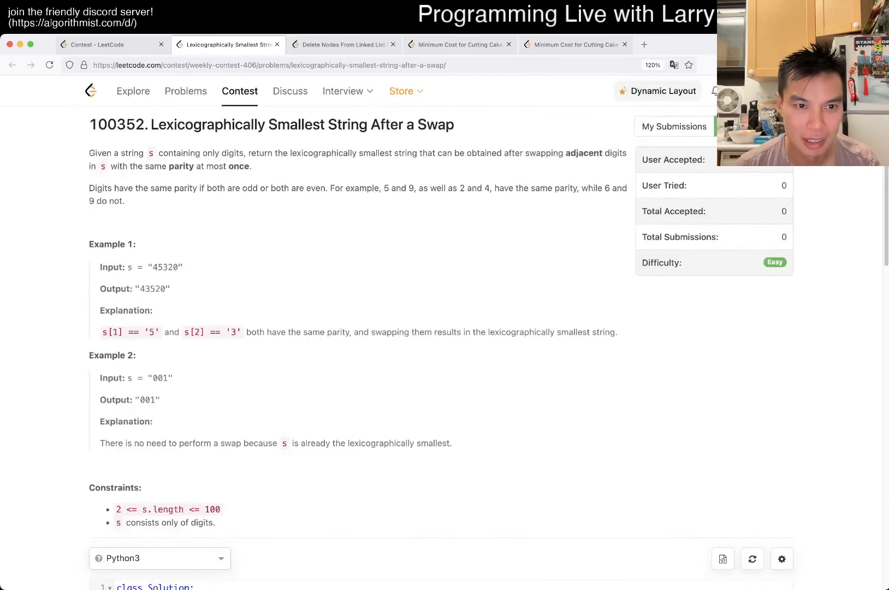
pyautogui.scroll(-3)
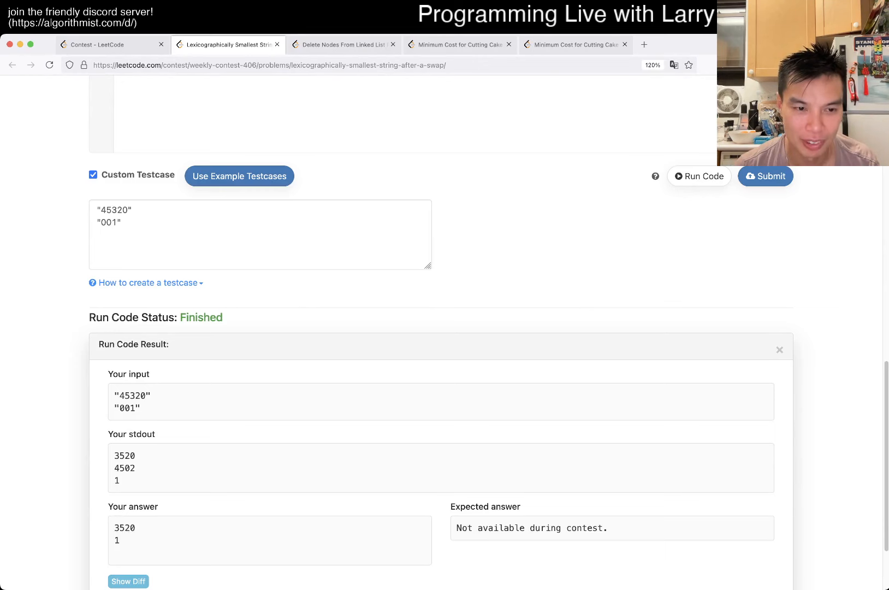
pyautogui.scroll(-3)
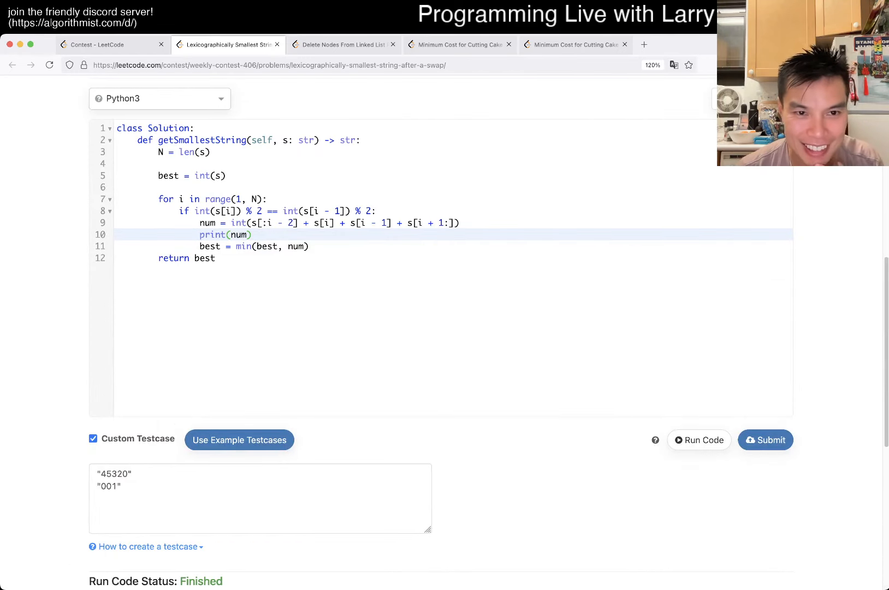
pyautogui.scroll(-3)
pyautogui.write('3            ')
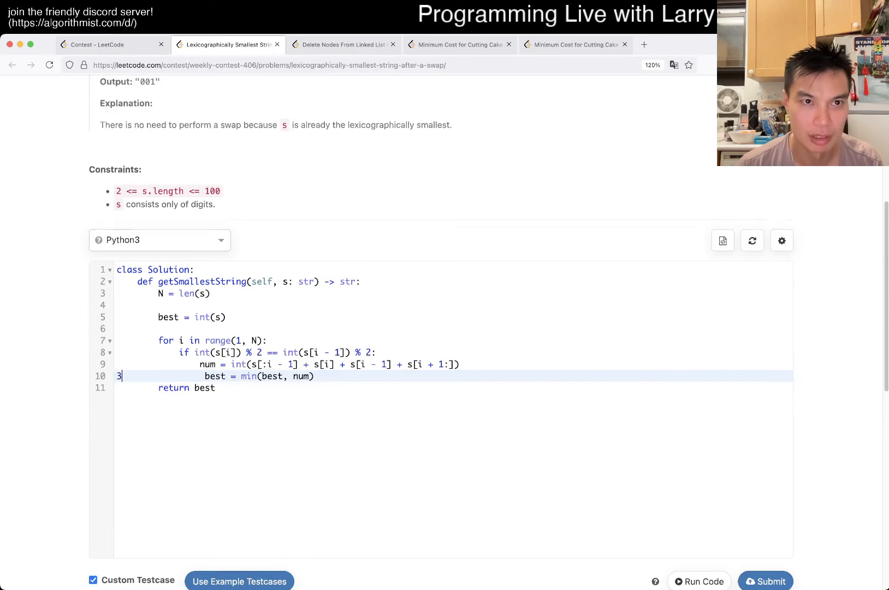
# - Keep best as a string with best = s and if int(best) > int(num): best = num, submit, and open Delete Nodes From Linked List Present in Array
pyautogui.click(700, 581)
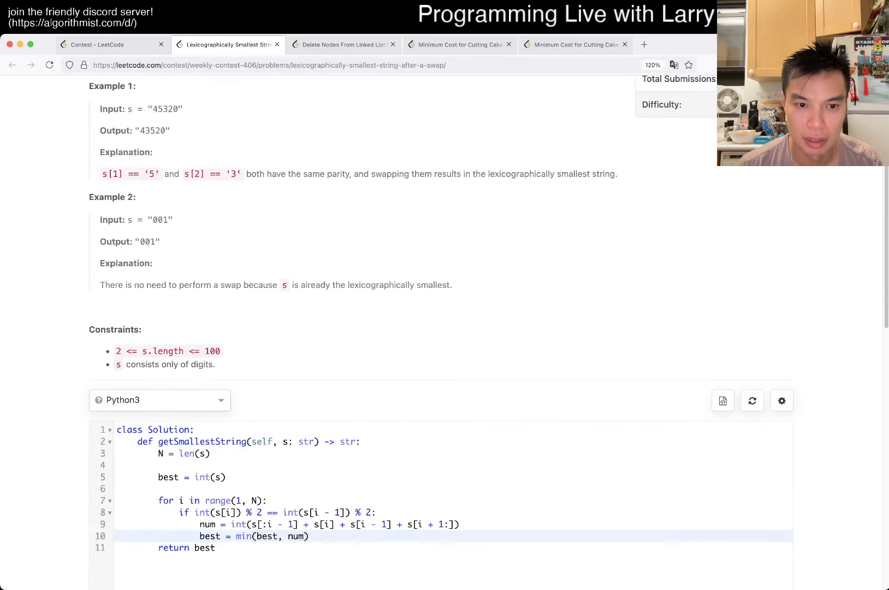
pyautogui.scroll(-3)
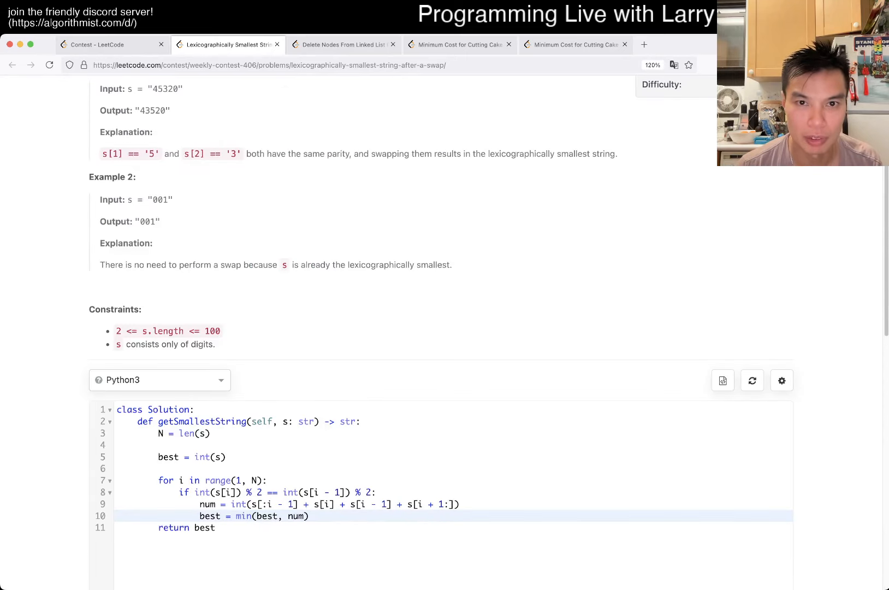
pyautogui.scroll(-3)
pyautogui.write('if')
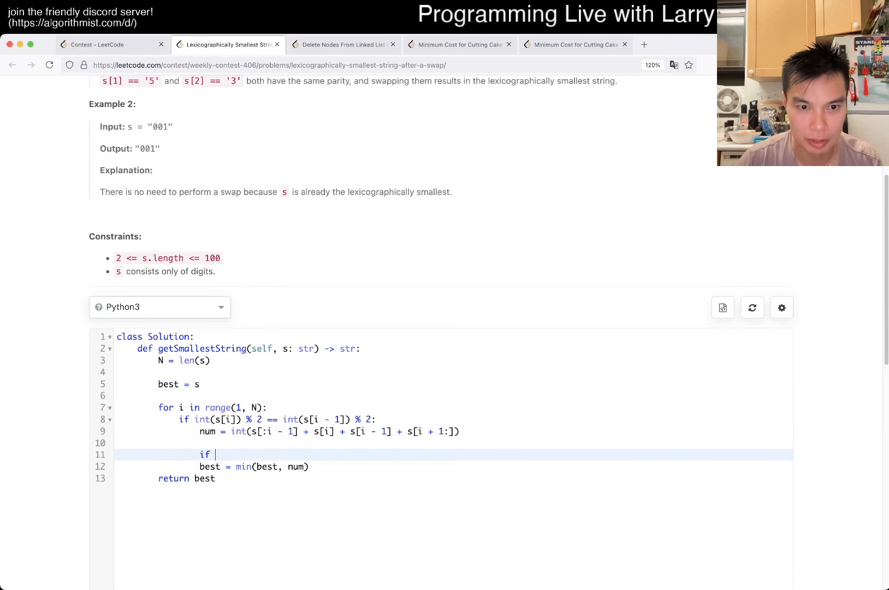
pyautogui.write('int(best) > int(num):')
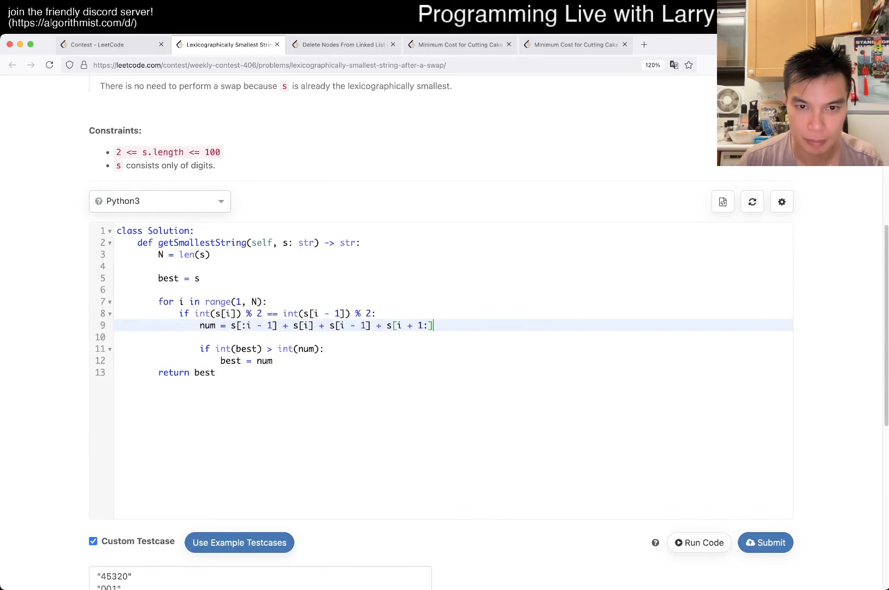
pyautogui.click(699, 543)
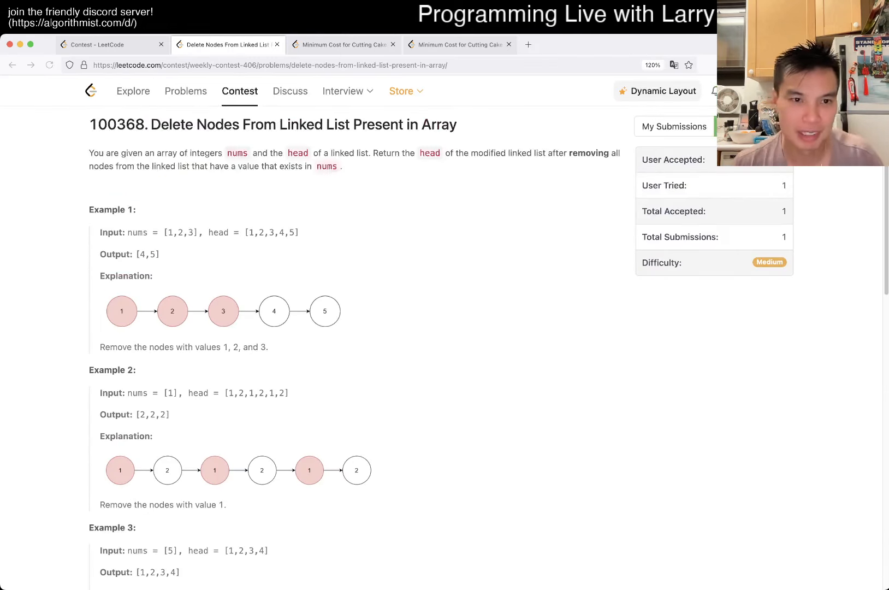
pyautogui.scroll(-3)
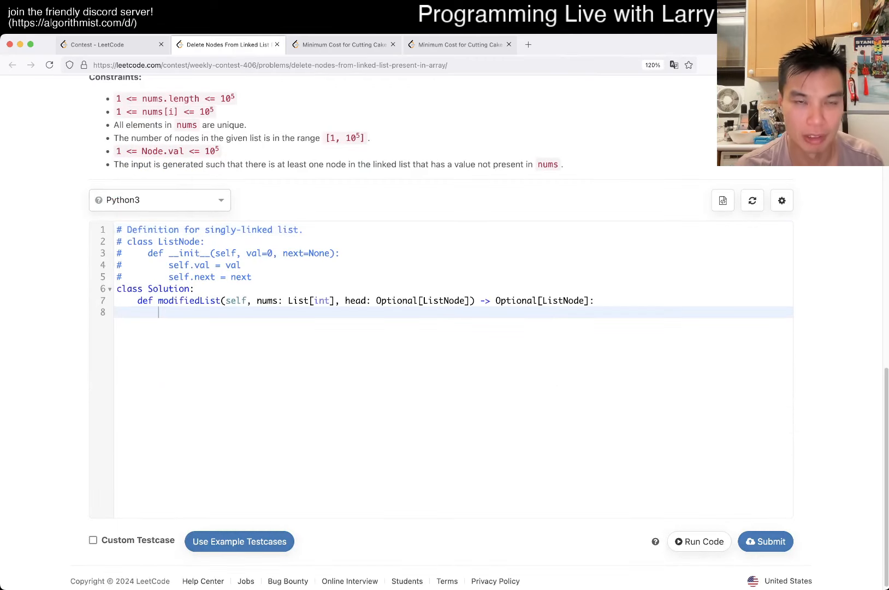